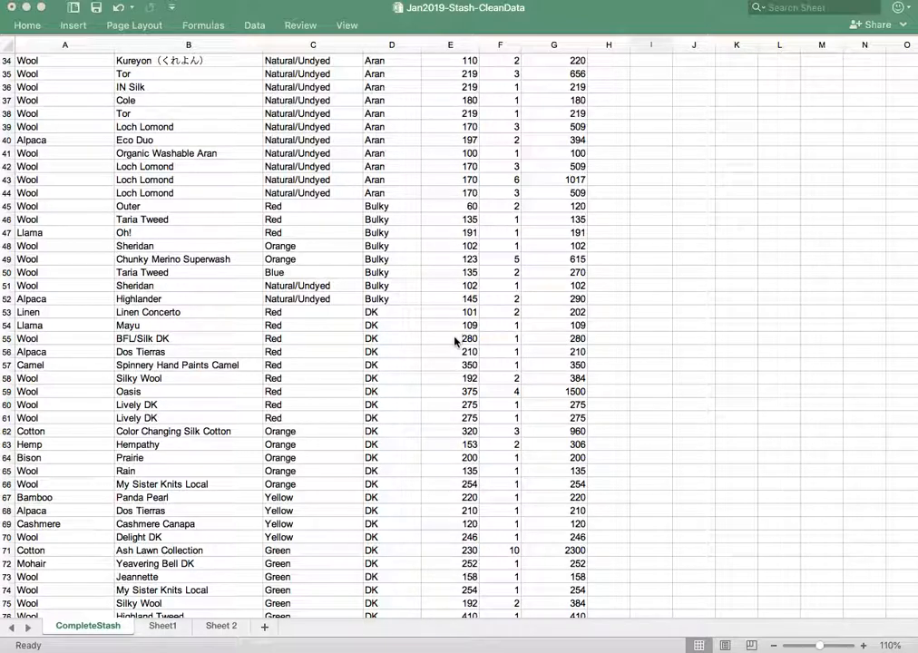
mouse_move(461, 352)
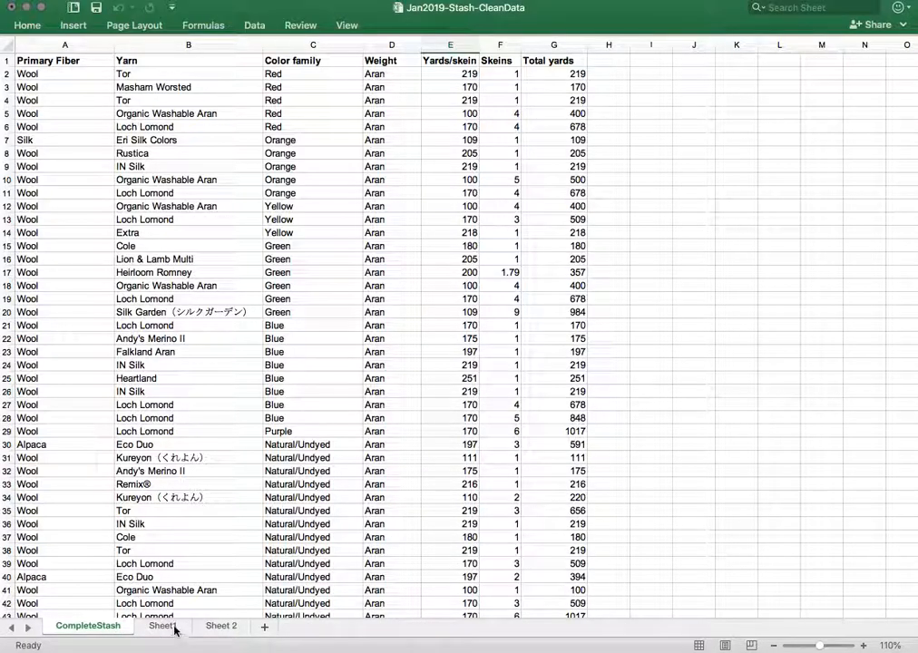
Browse the chart sheets, return to the CompleteStash sheet, and show the Review ribbon
click(217, 626)
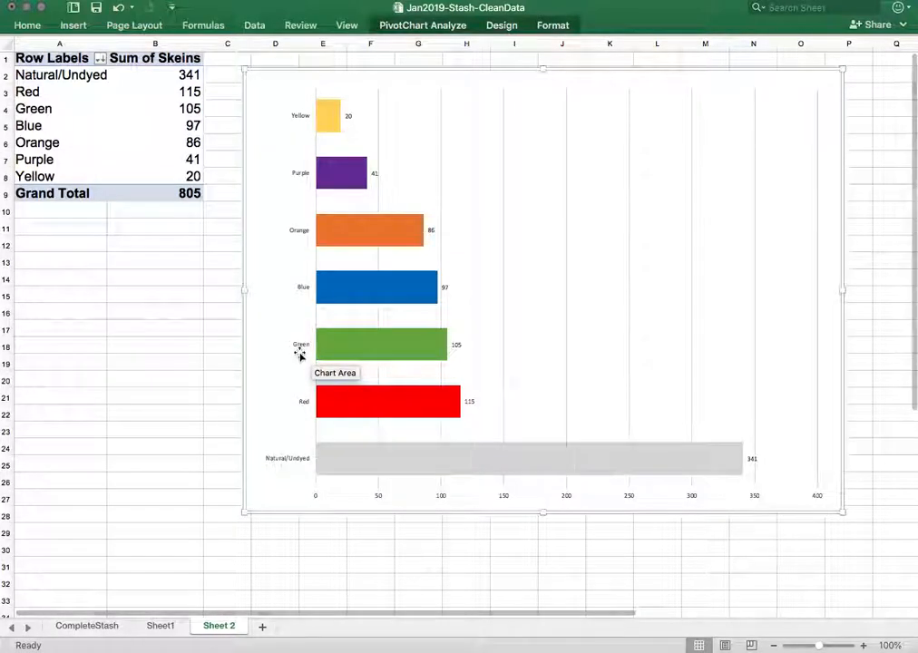
click(87, 625)
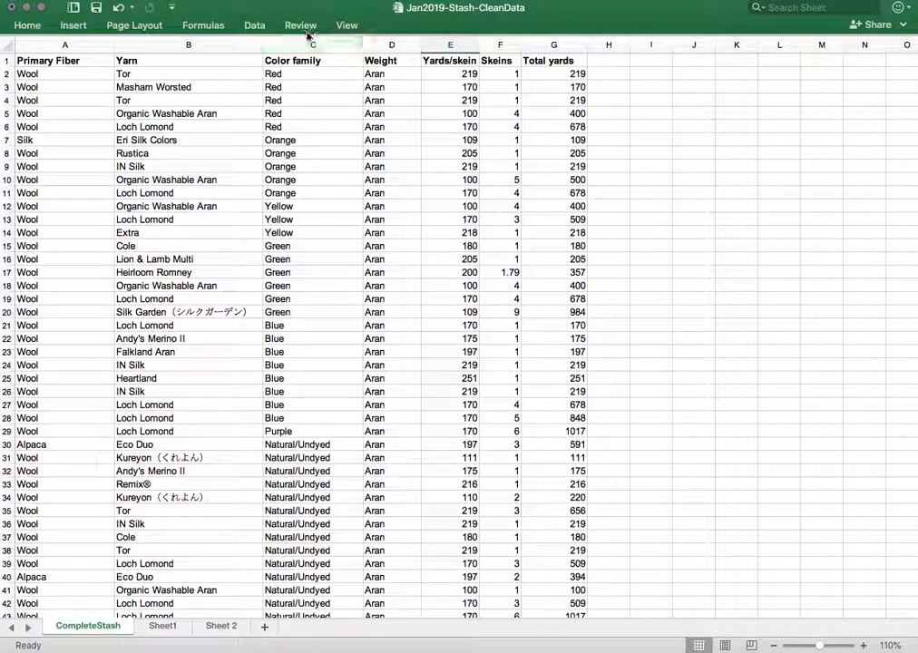
click(301, 24)
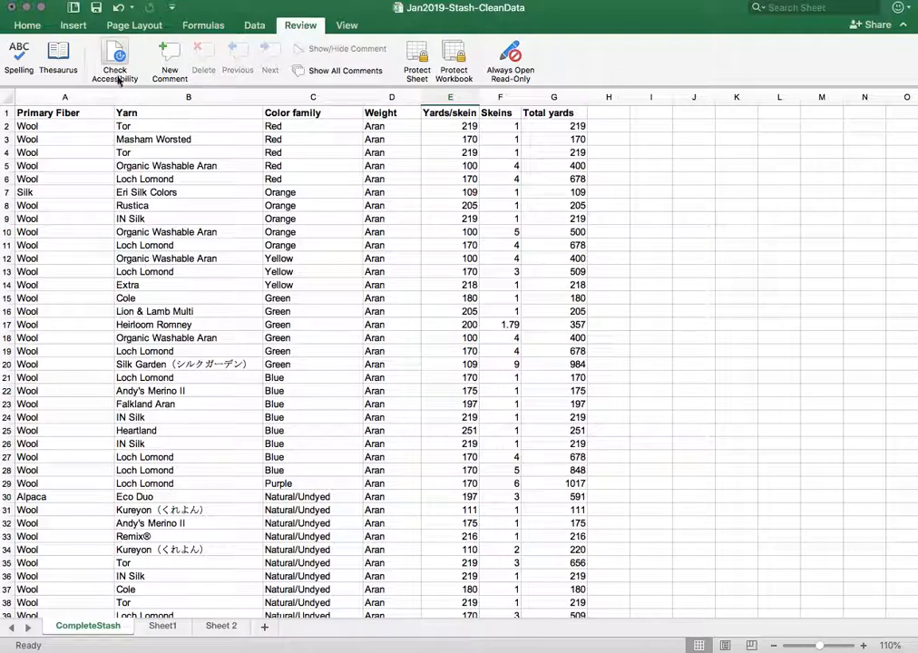
mouse_move(115, 59)
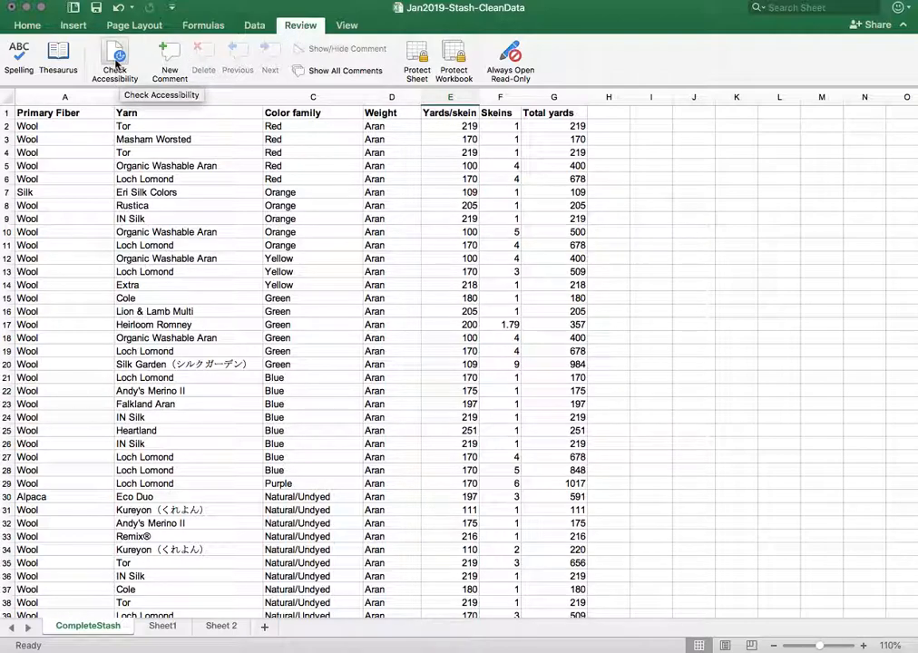
Run Check Accessibility to list the missing alt text and default sheet name issues
click(115, 59)
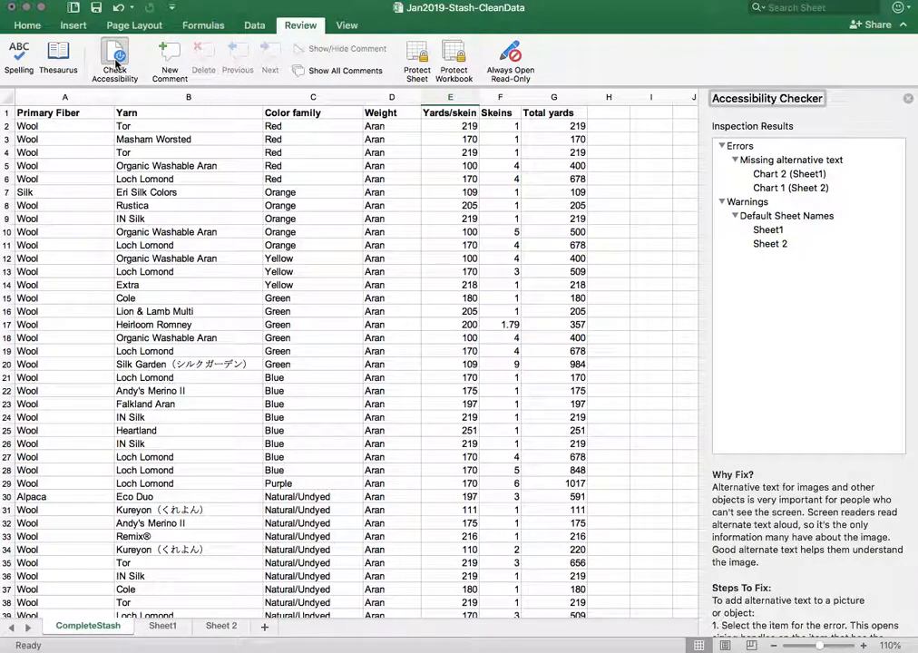
mouse_move(746, 131)
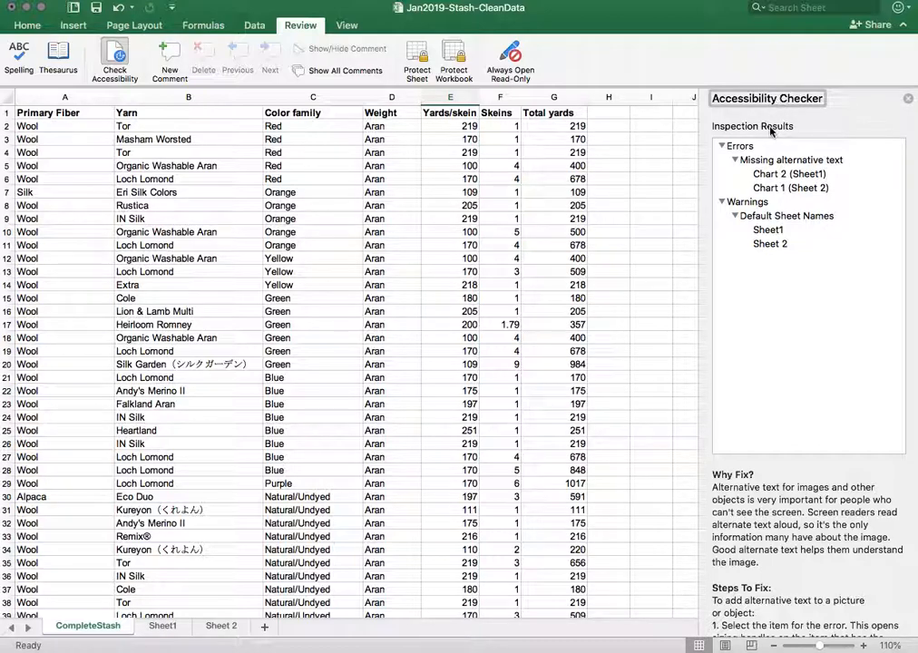
mouse_move(742, 154)
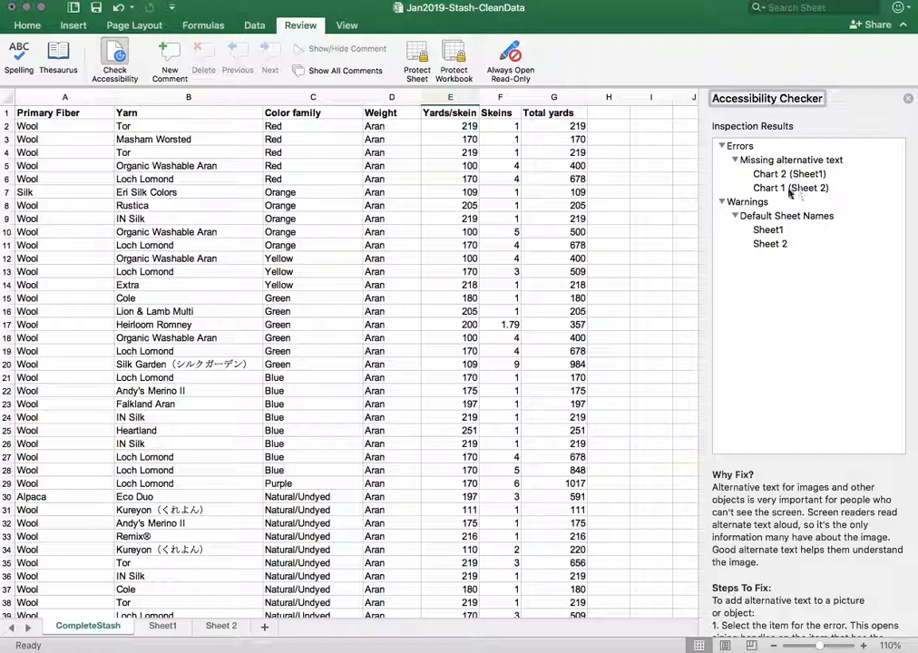
mouse_move(758, 203)
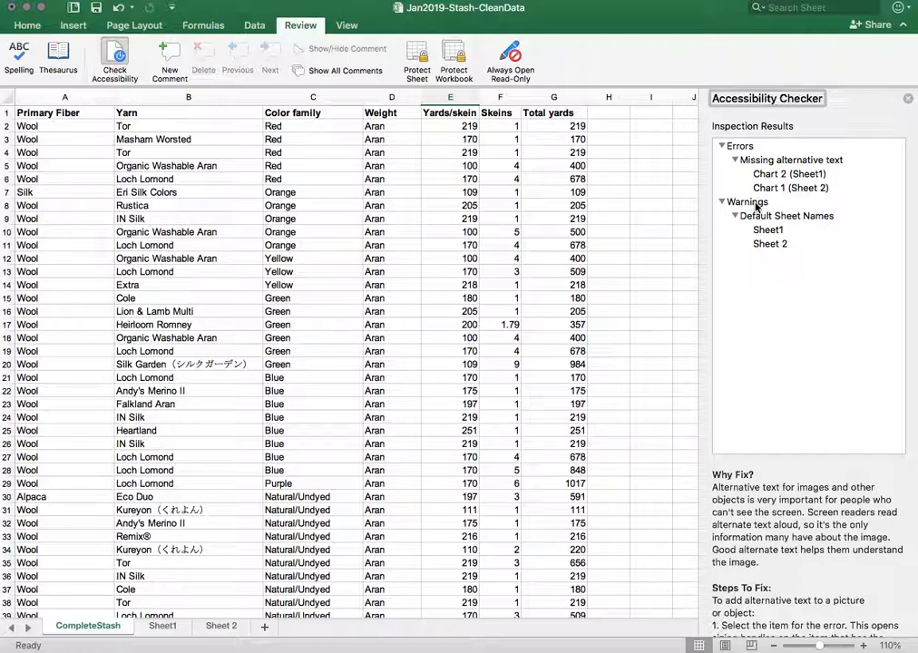
mouse_move(746, 201)
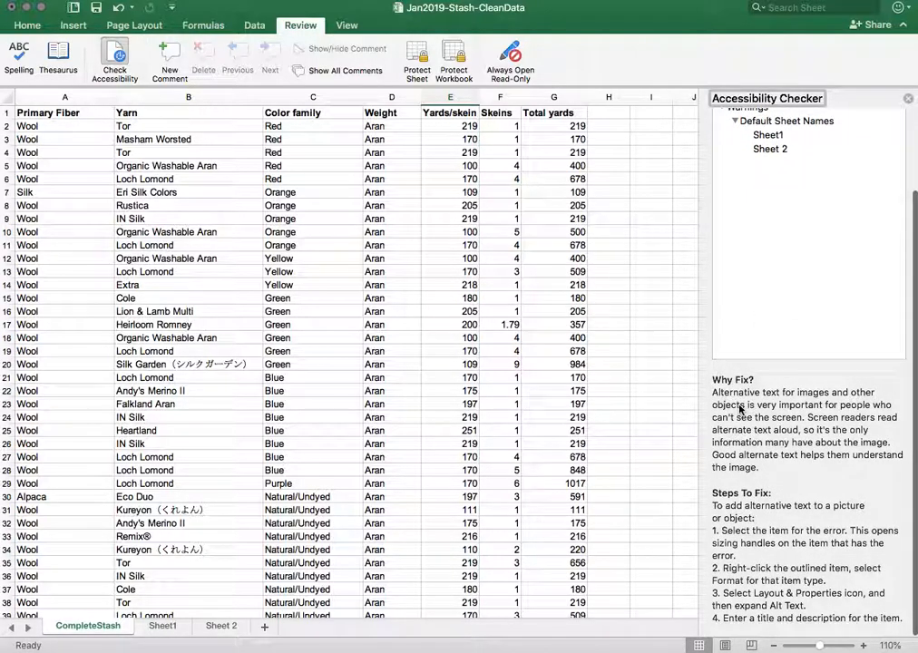
mouse_move(731, 508)
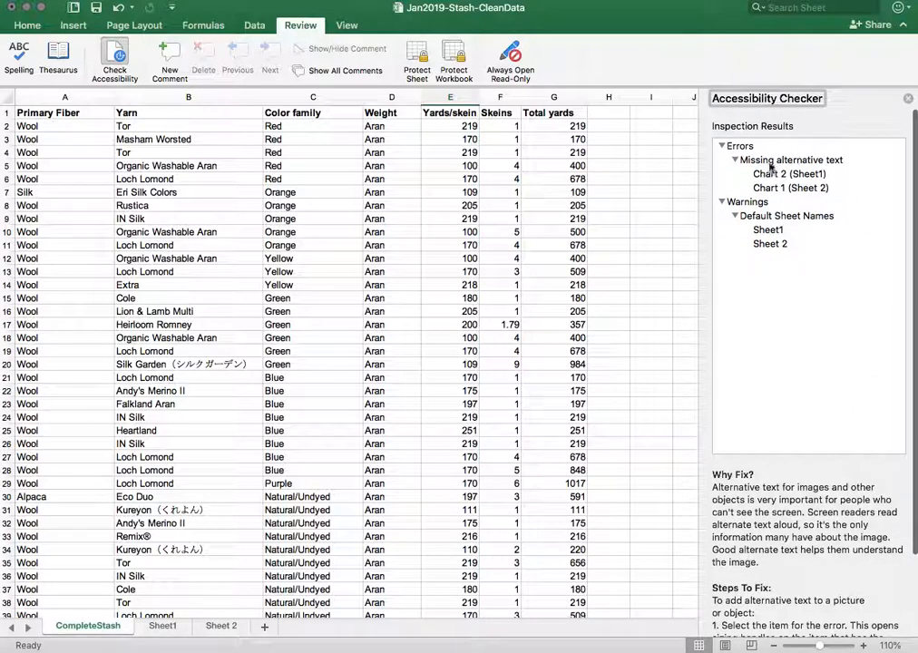
click(790, 159)
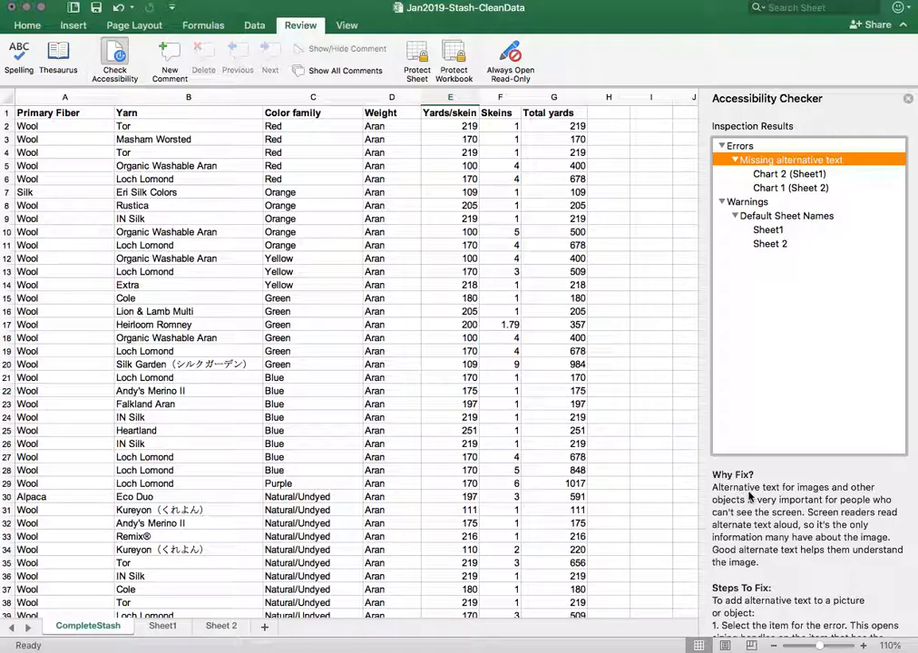
mouse_move(751, 508)
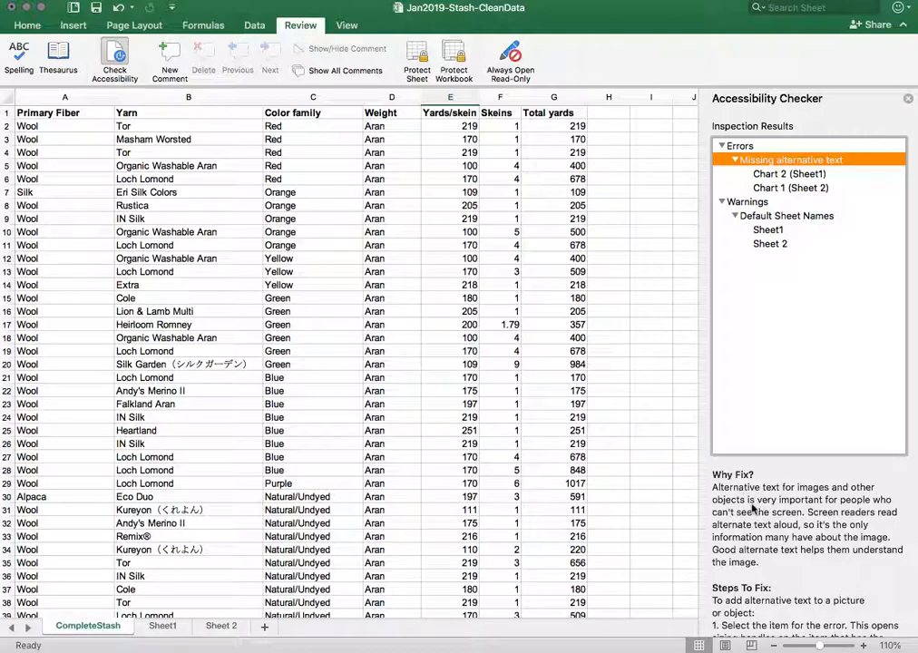
mouse_move(772, 522)
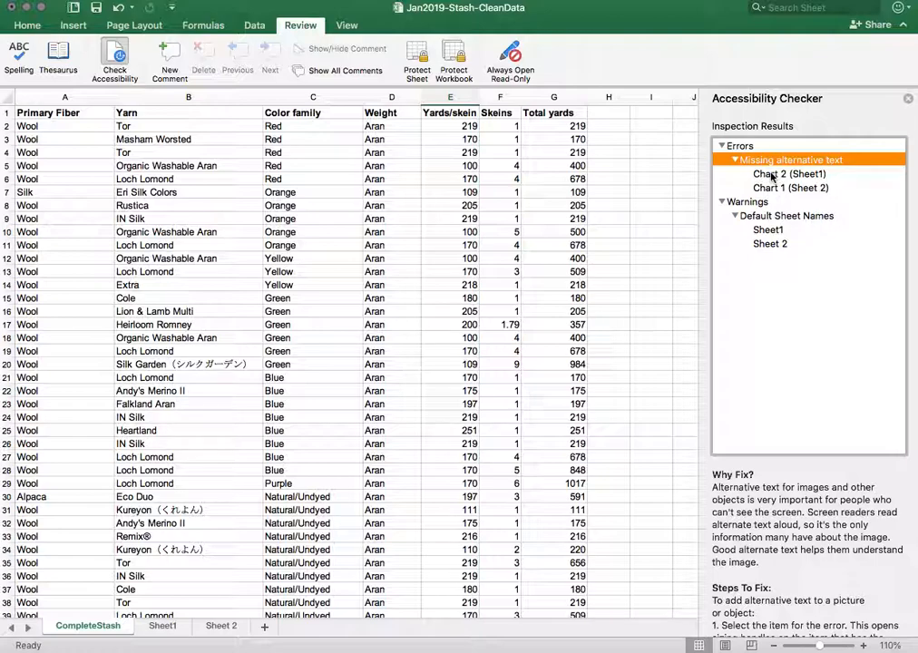
click(790, 188)
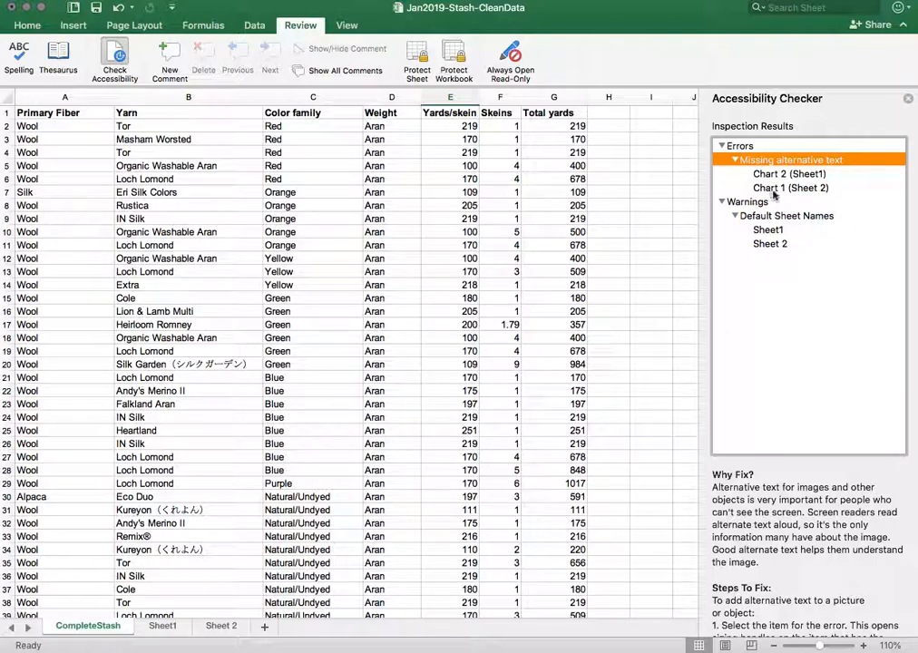
mouse_move(815, 193)
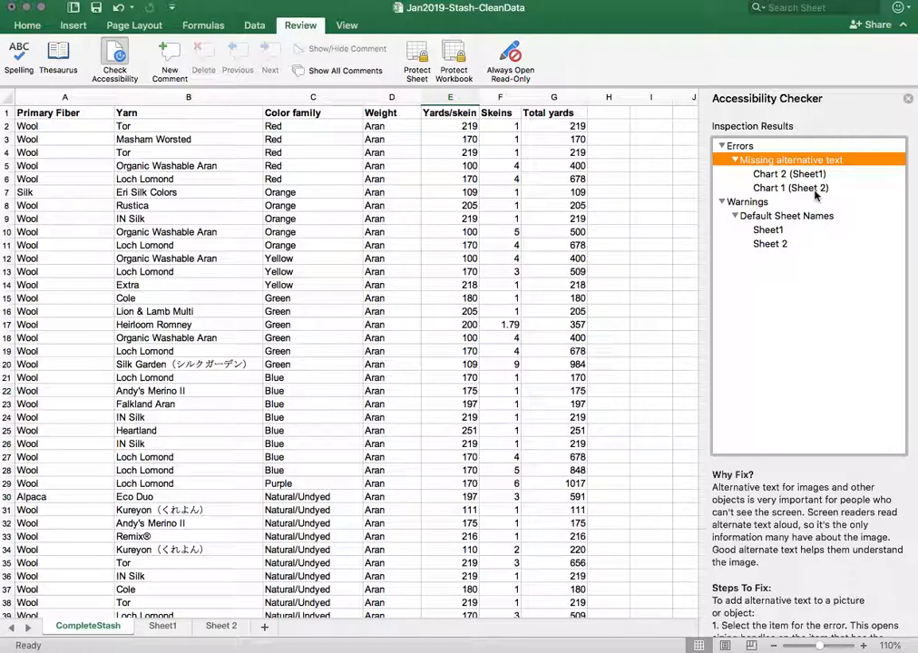
Visit the flagged Sheet1 yardage chart, then the Sheet 2 skein-count chart
click(788, 173)
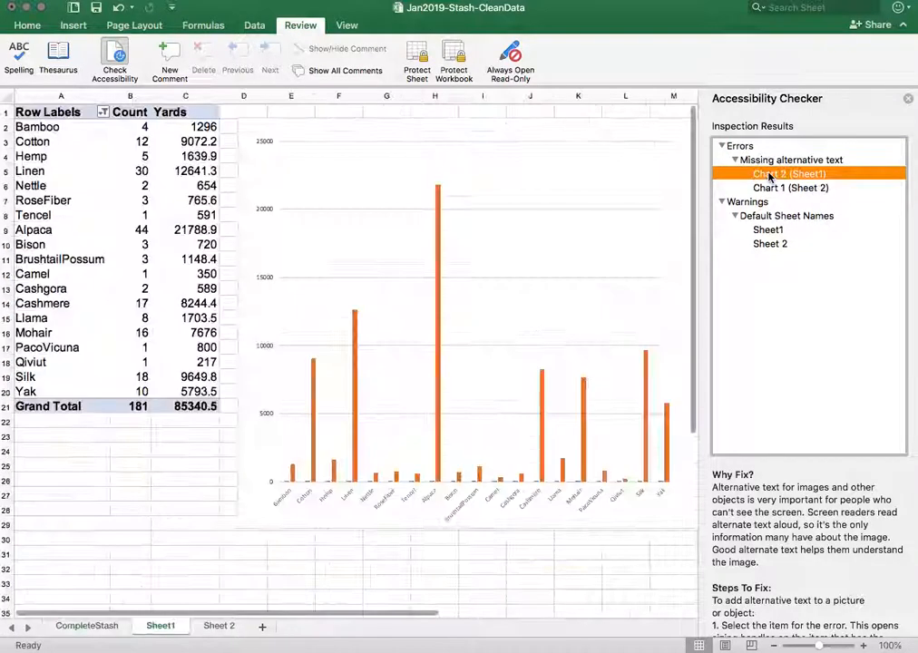
click(787, 174)
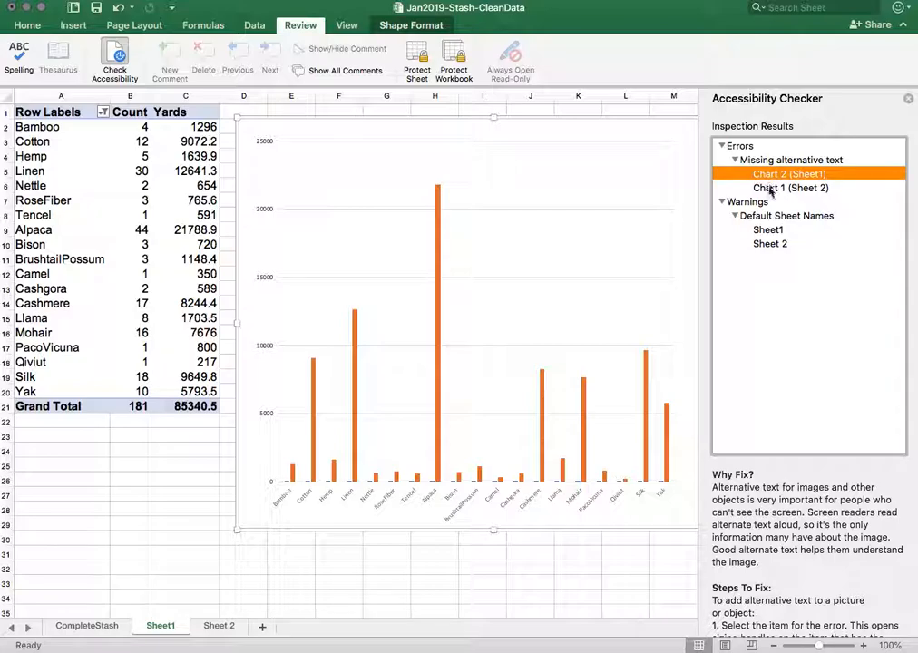
click(218, 625)
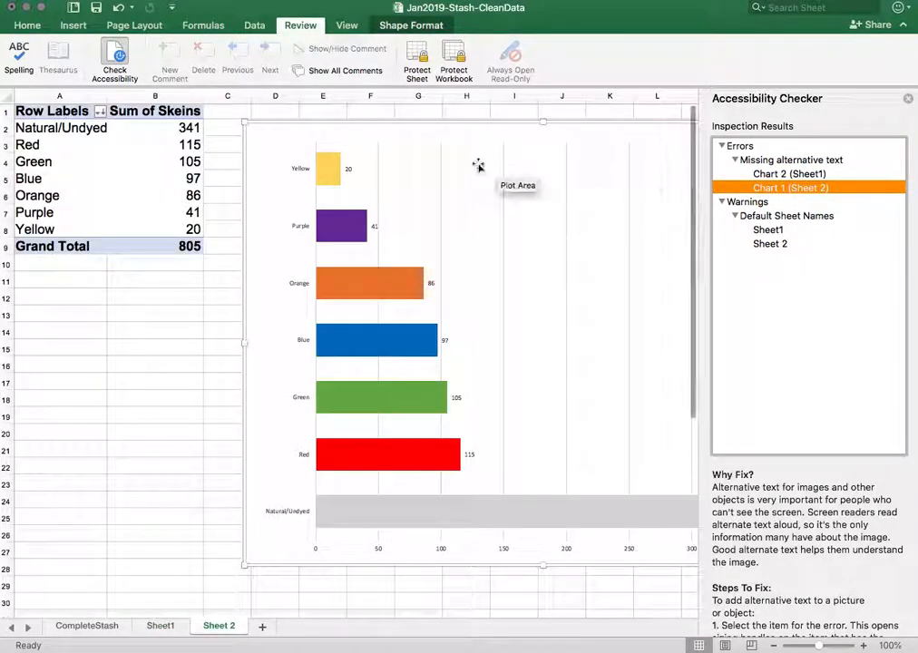
mouse_move(247, 369)
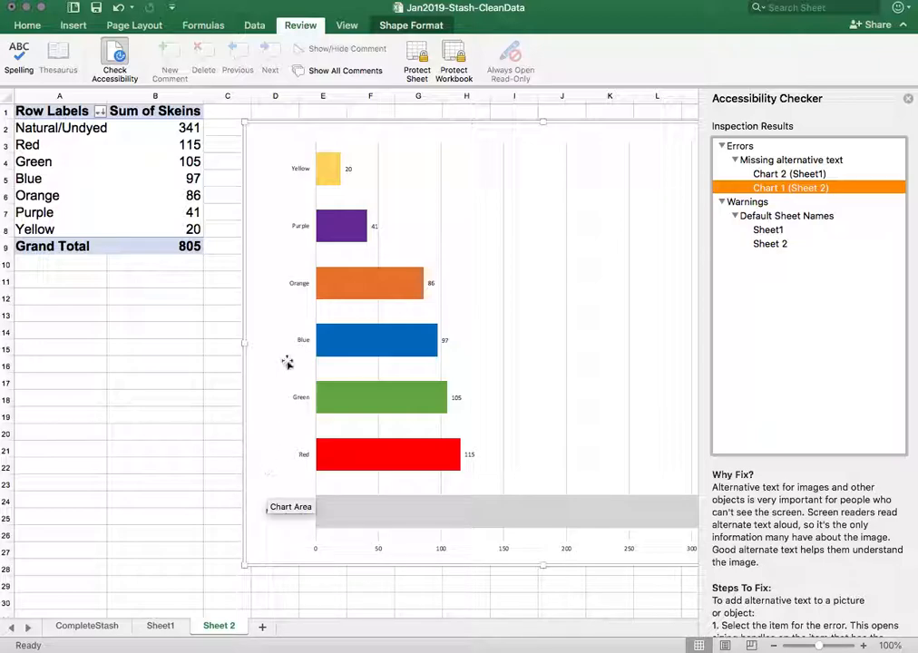
mouse_move(494, 417)
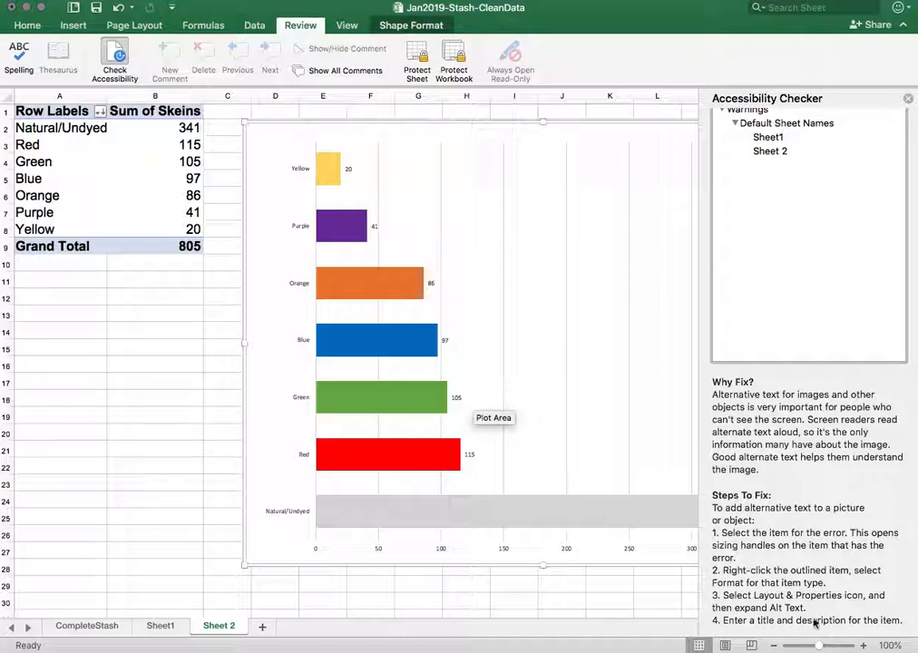
mouse_move(249, 132)
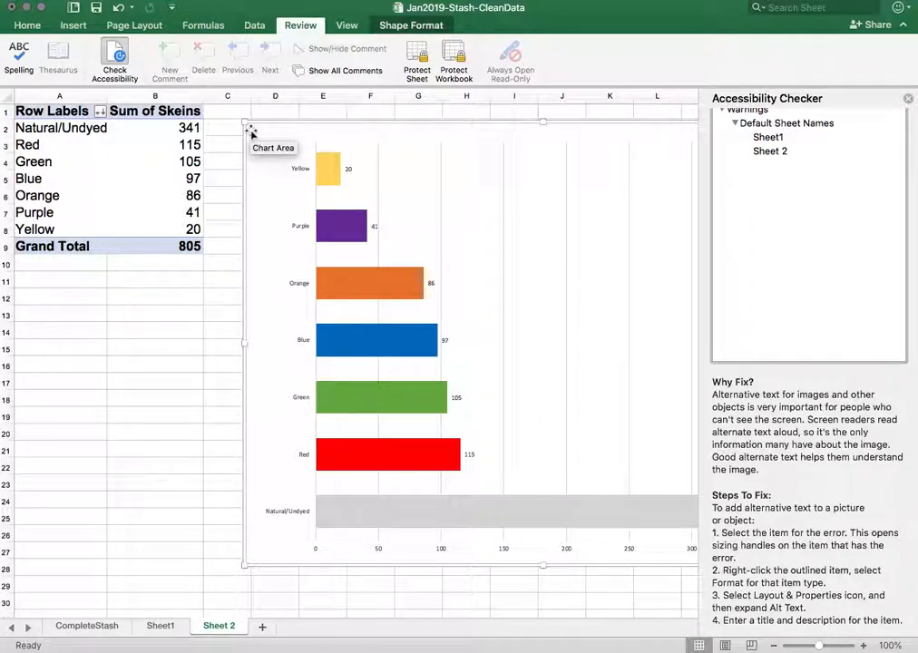
Open the Format Chart Area pane for the Sheet 2 skein-count chart
right_click(253, 134)
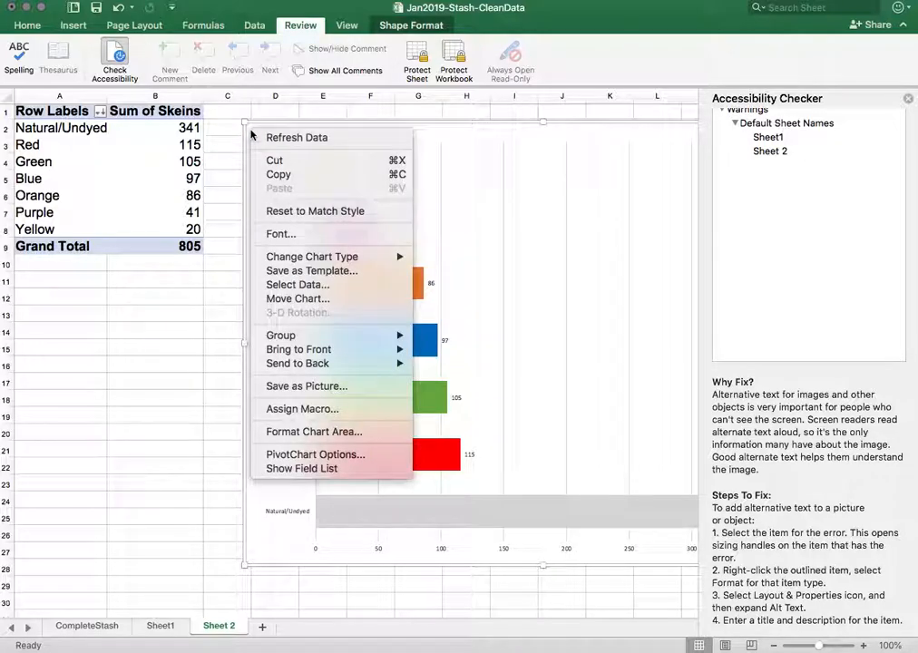
mouse_move(298, 350)
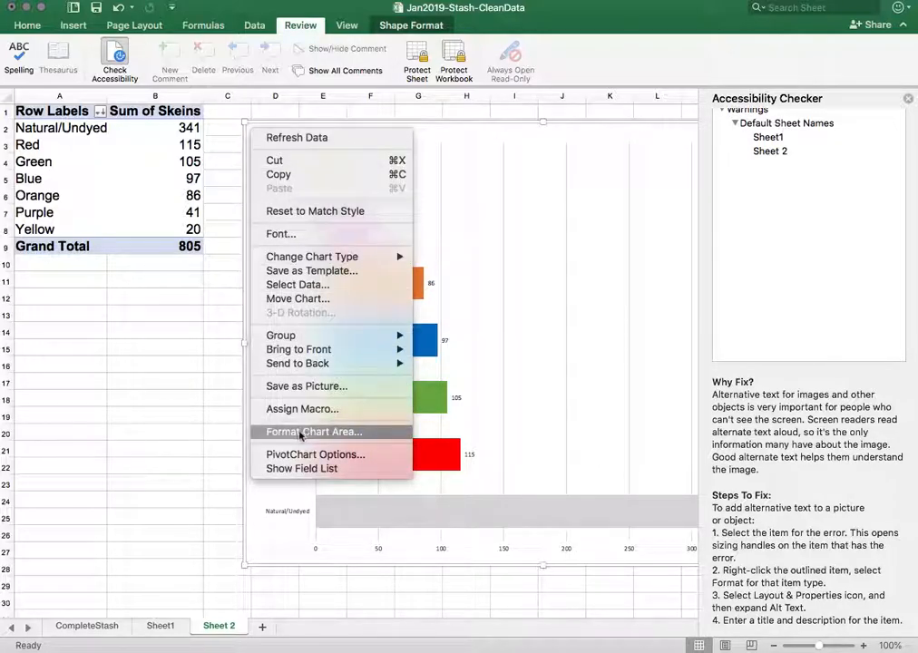
click(314, 431)
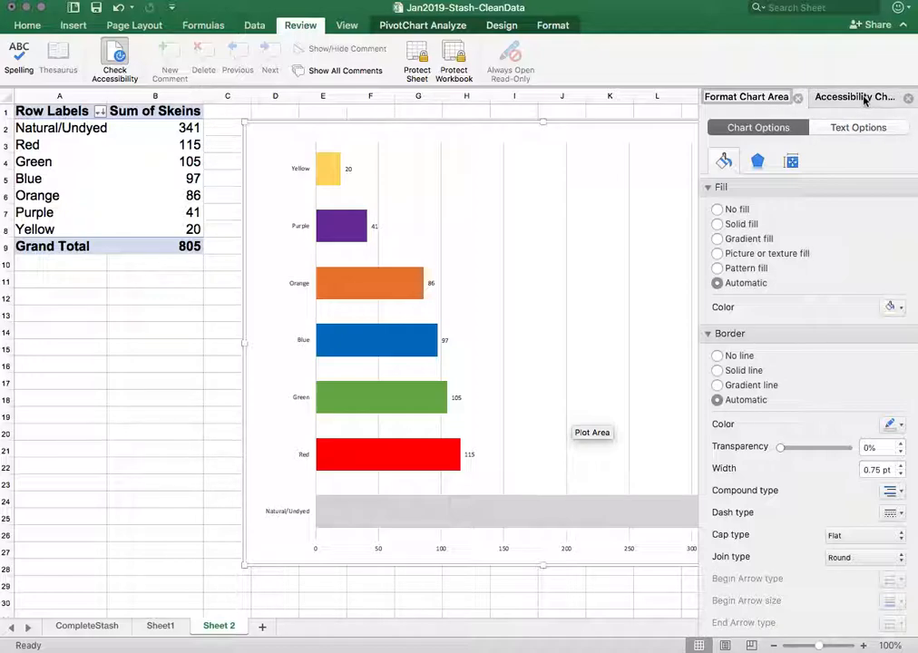
click(855, 97)
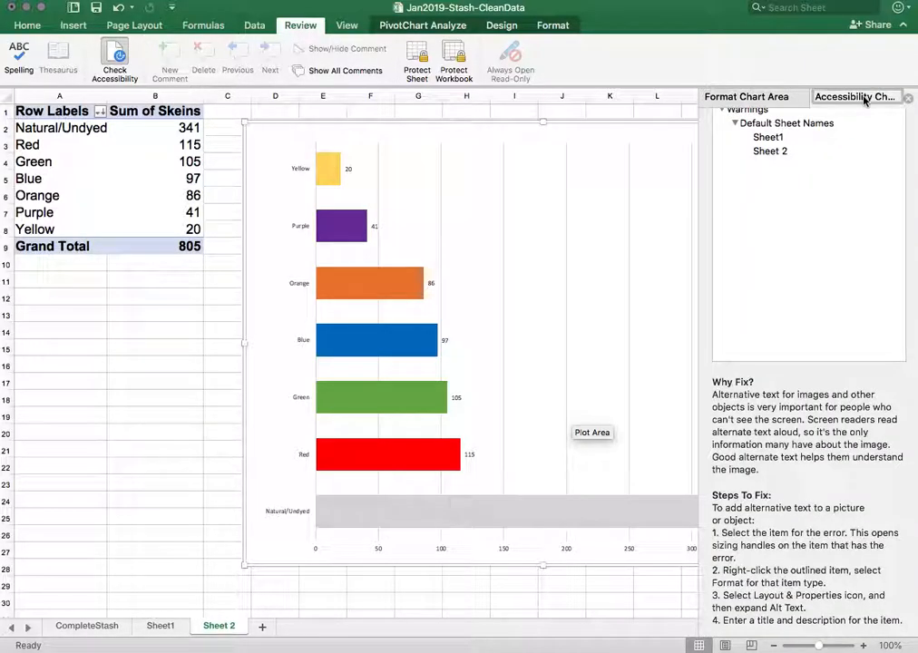
click(747, 96)
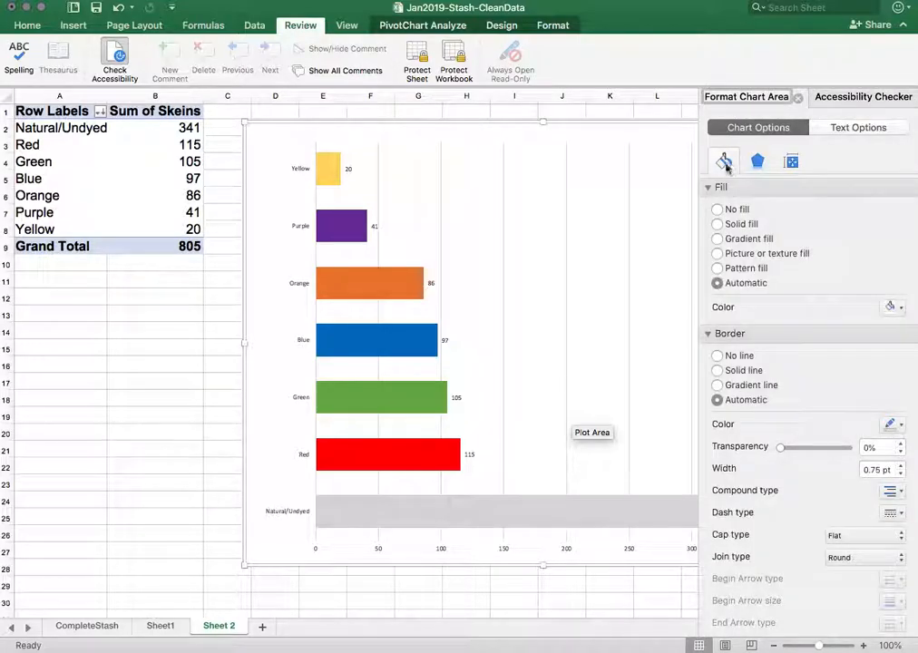
mouse_move(792, 162)
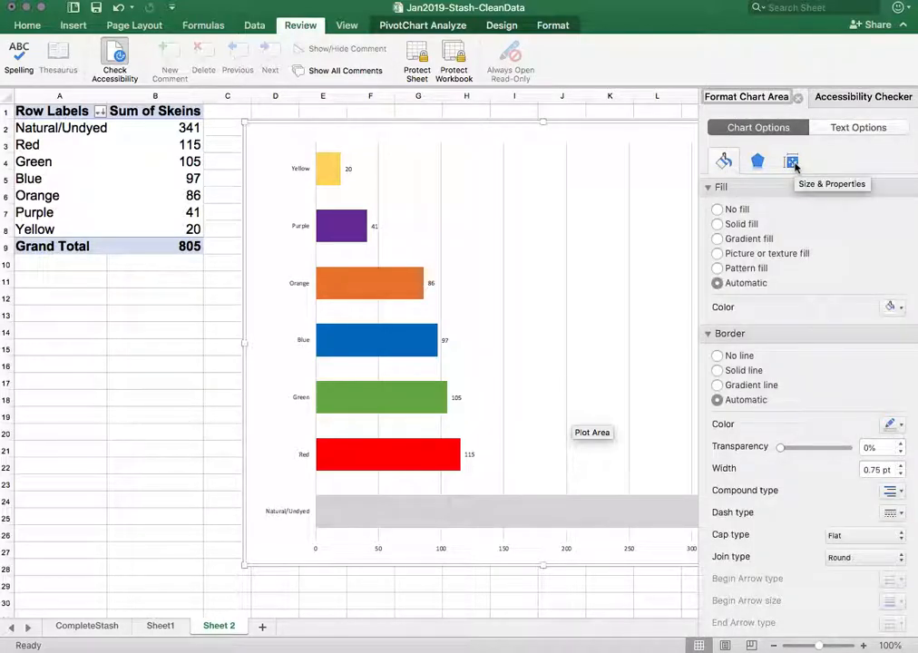
Expand Alt Text under Size & Properties and focus the empty Title box
click(791, 161)
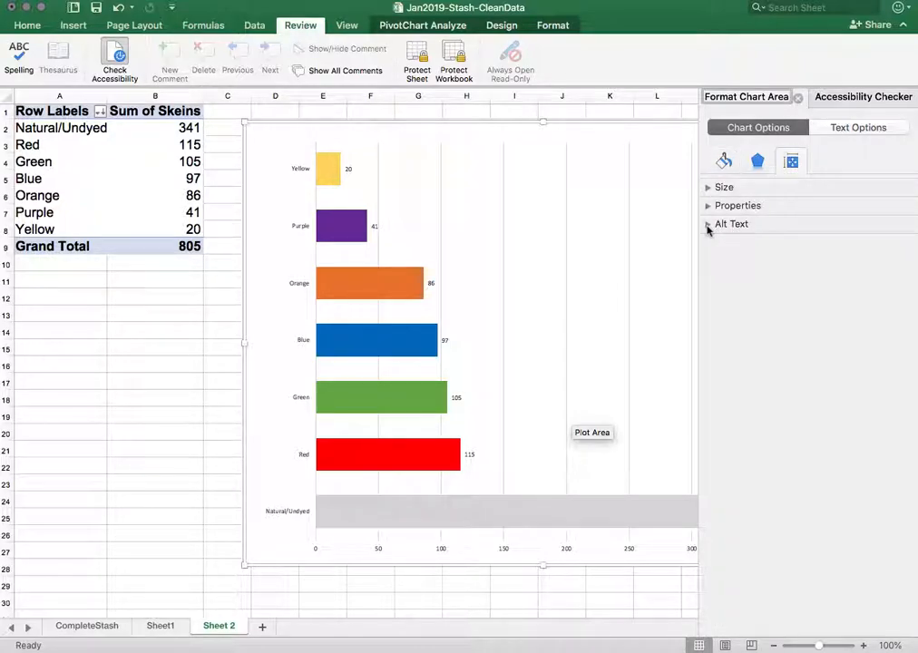
click(709, 224)
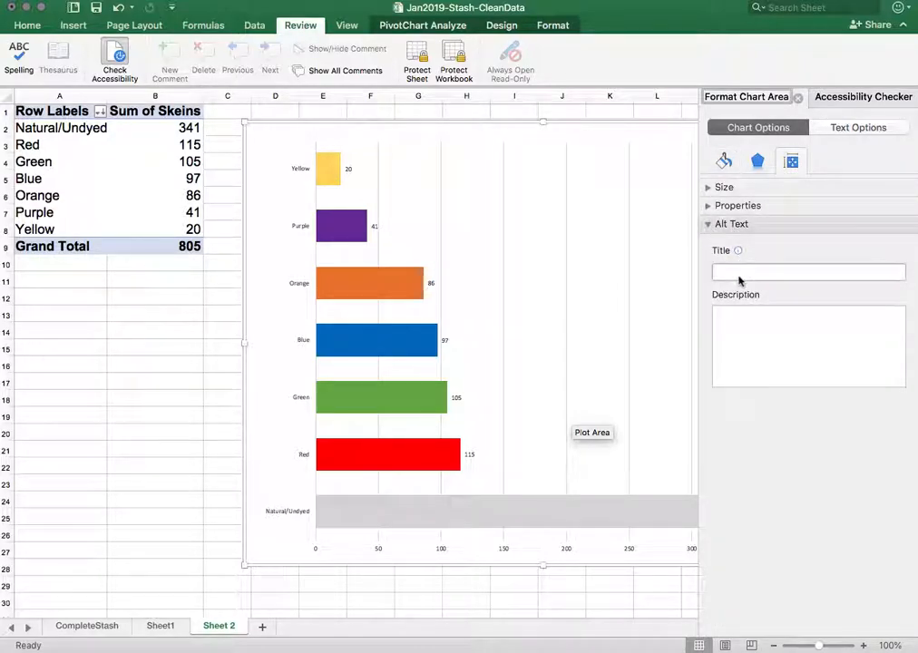
click(807, 272)
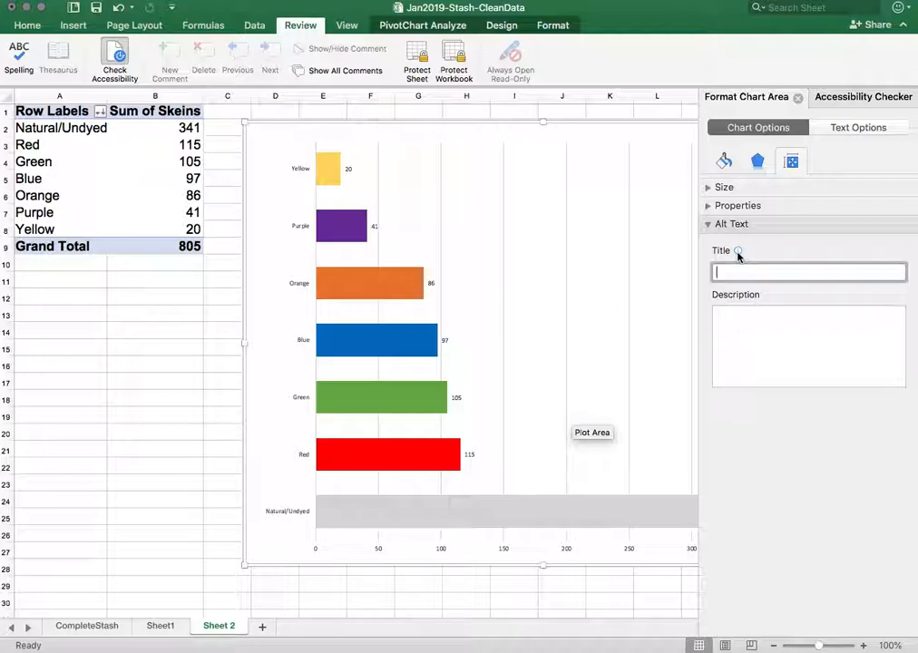
mouse_move(738, 251)
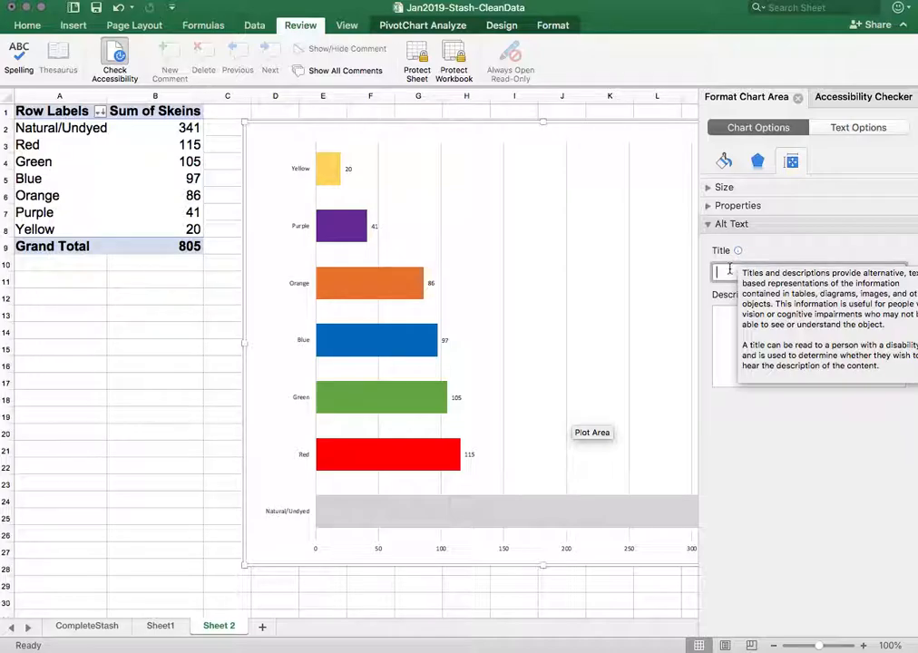
click(808, 272)
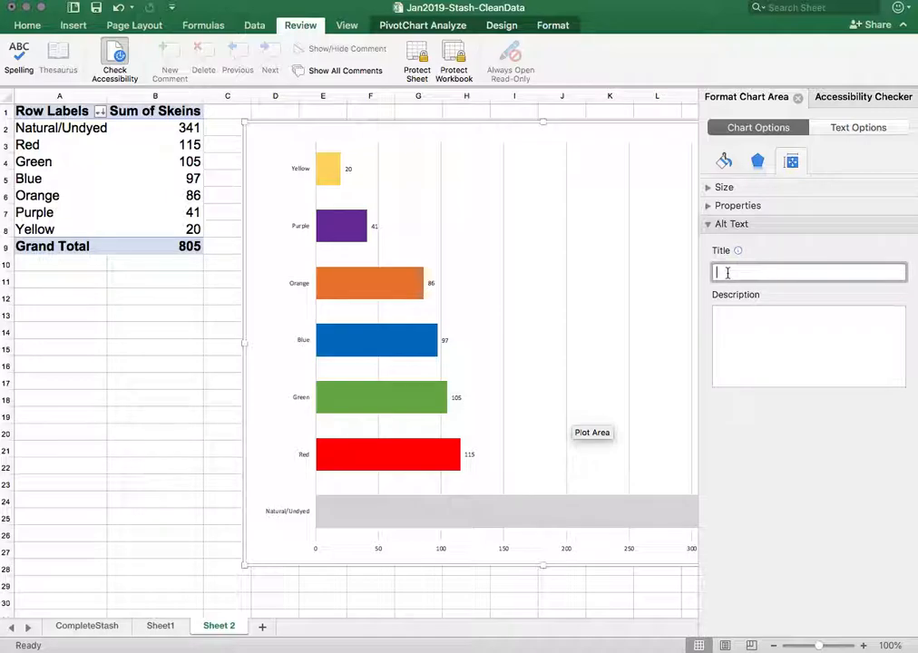
Enter alt text title 'Yarn Ordered by Color' and placeholder description 'some des'
text(Yarn)
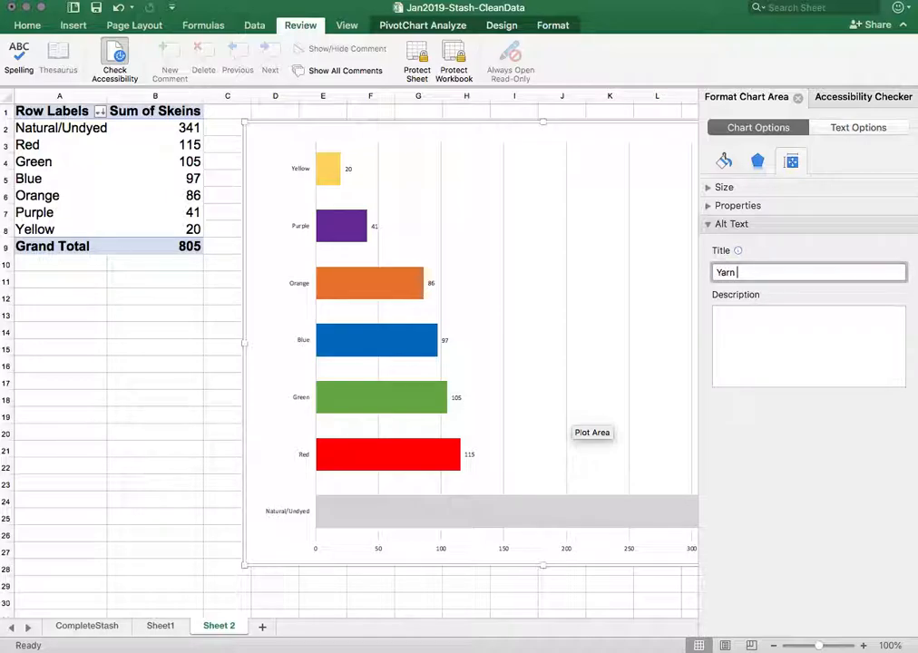
text(Orders)
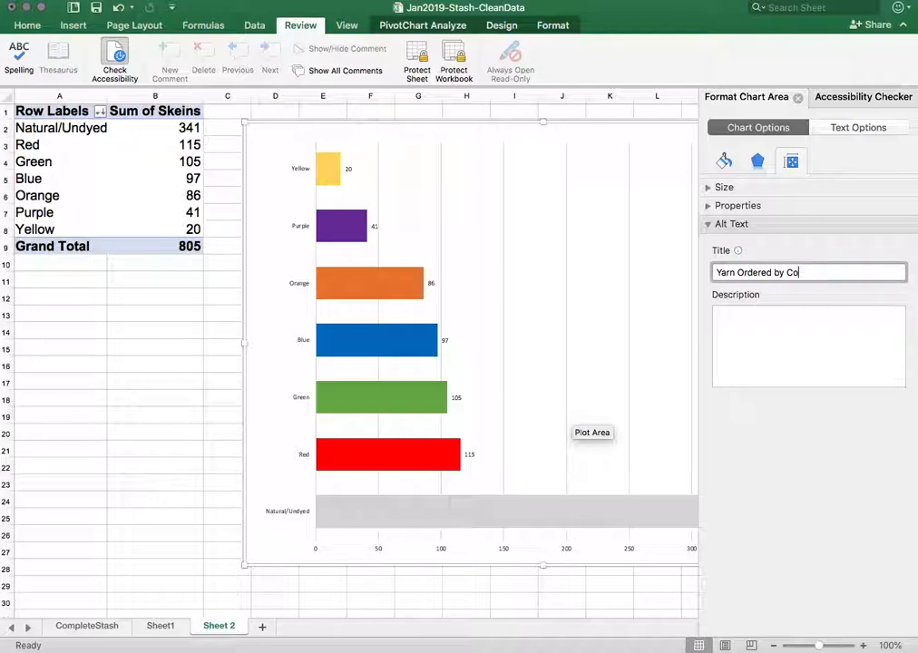
click(807, 345)
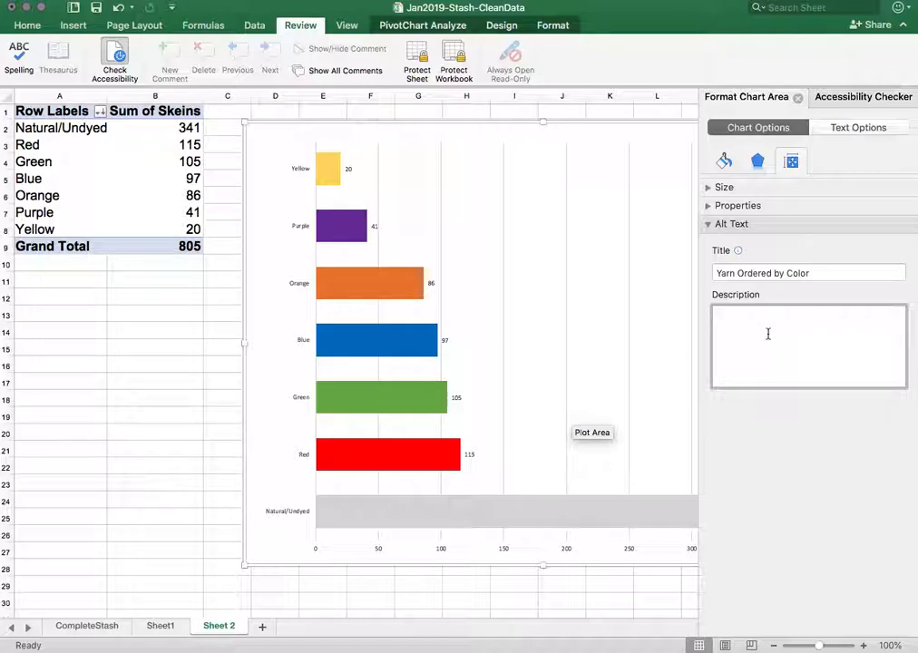
click(808, 315)
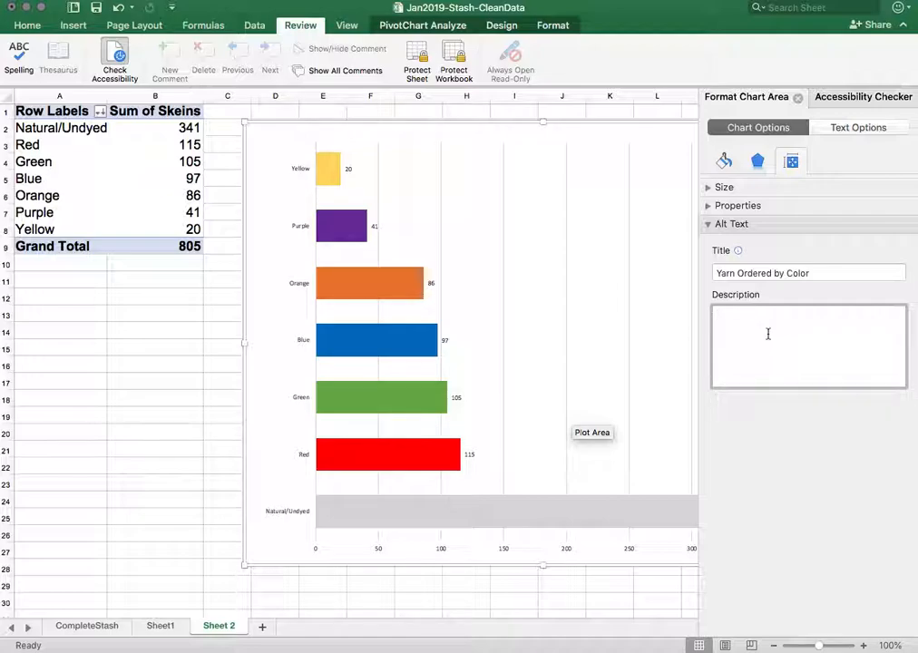
click(807, 314)
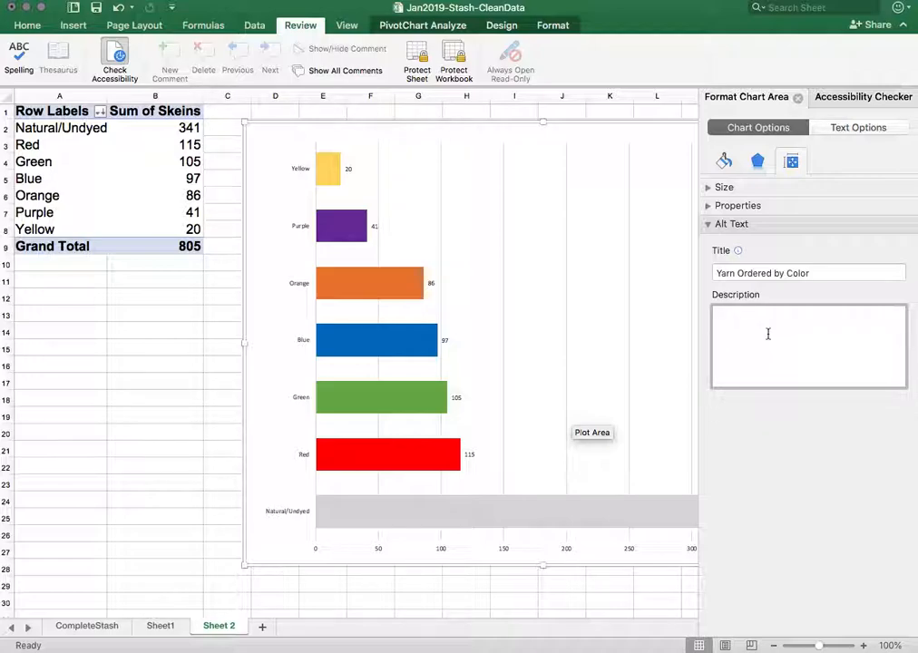
text(some description here....)
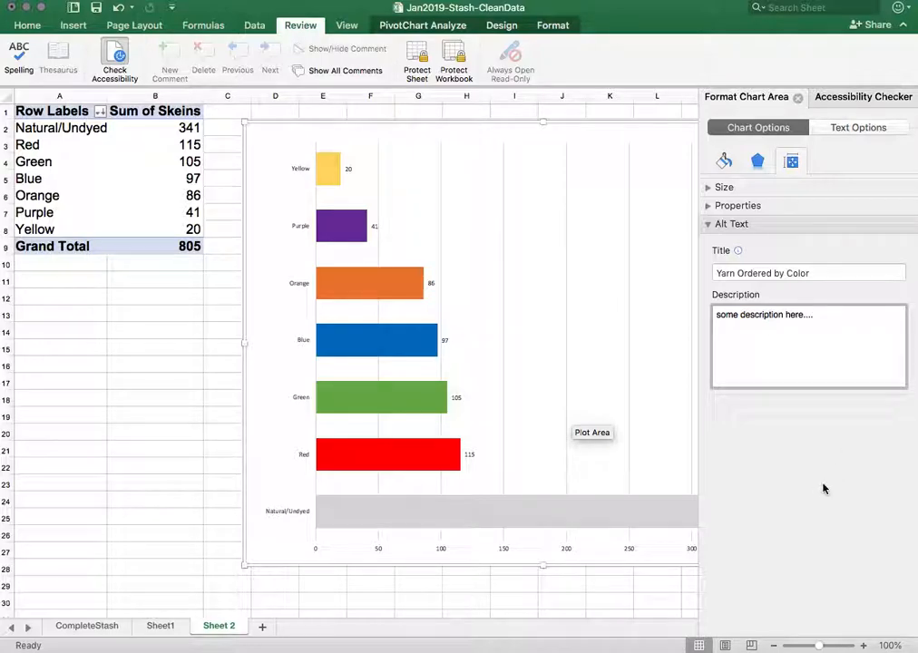
mouse_move(812, 442)
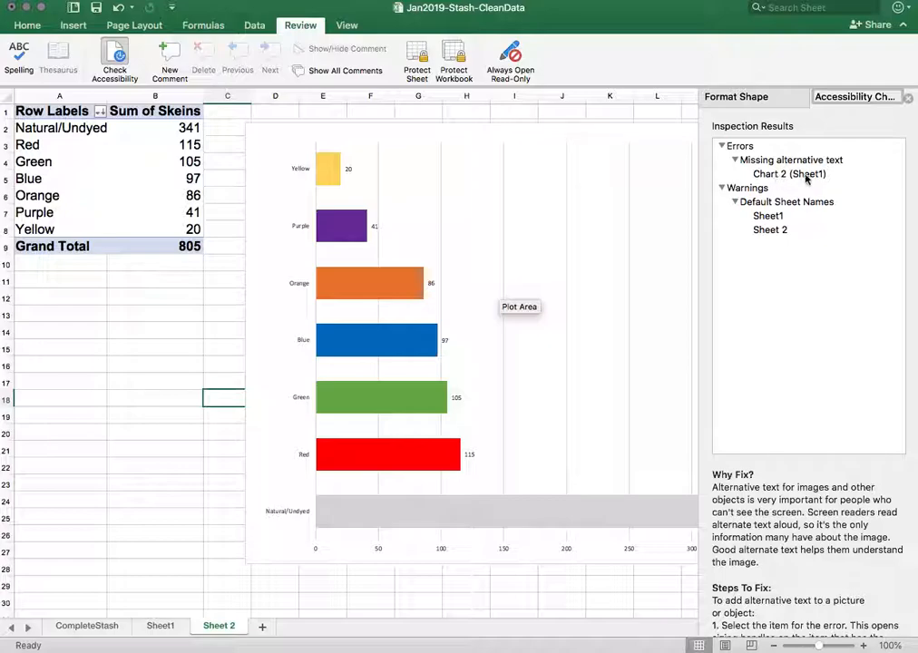
Select 'Chart 2 (Sheet1)' under Missing alternative text to show the yardage chart
click(788, 173)
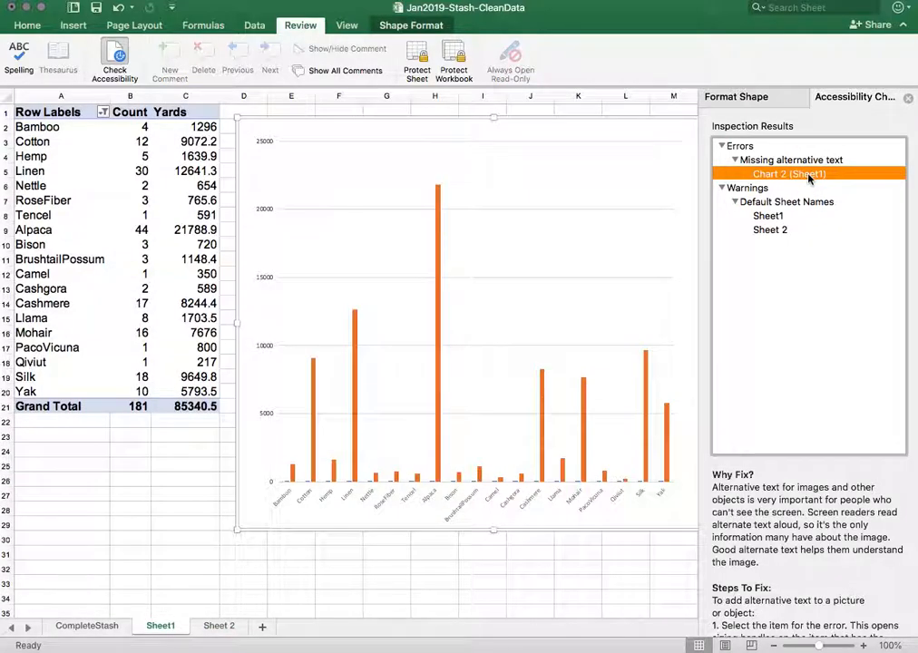
mouse_move(569, 177)
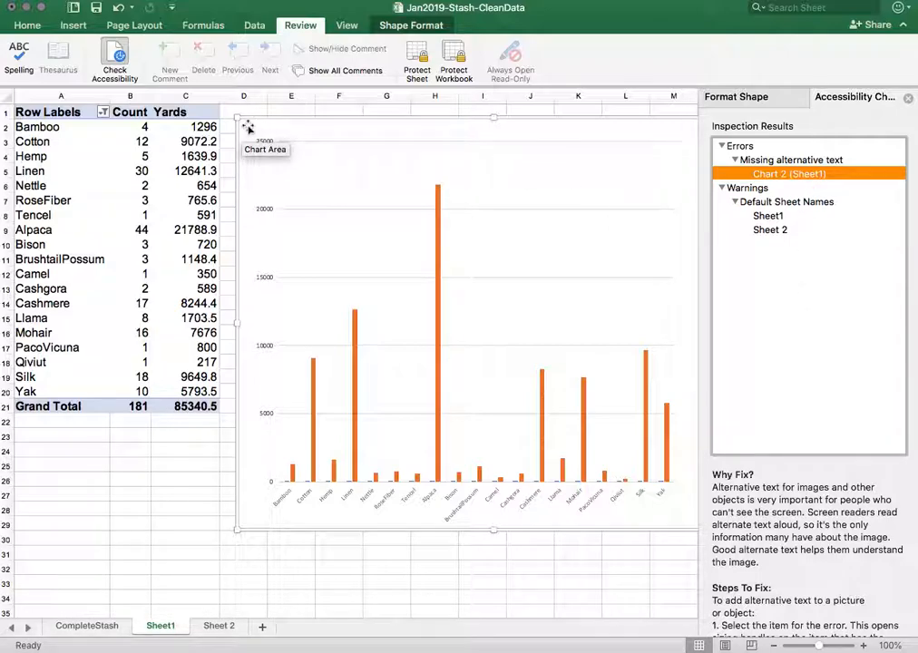
right_click(248, 127)
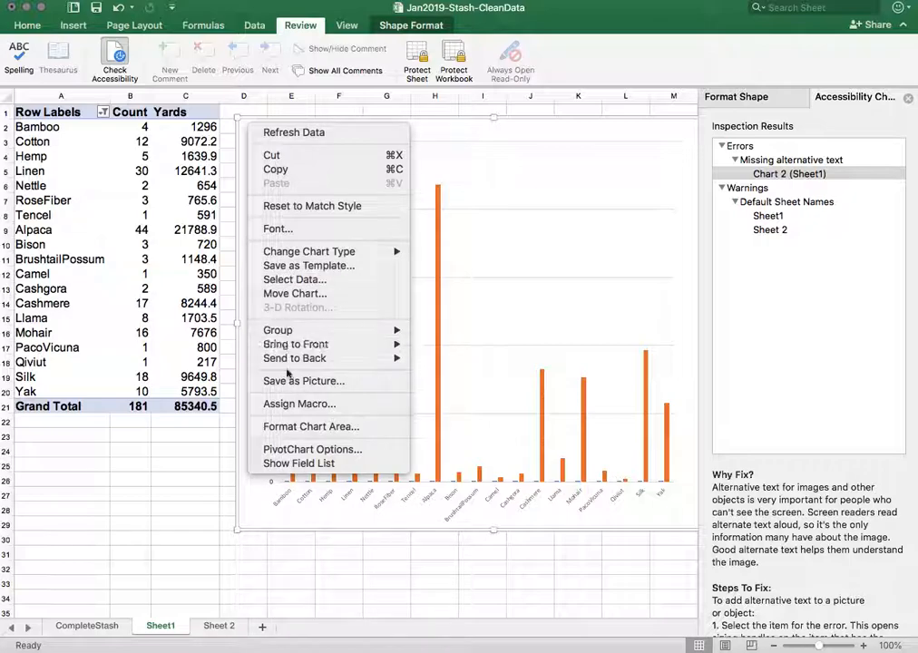
click(310, 426)
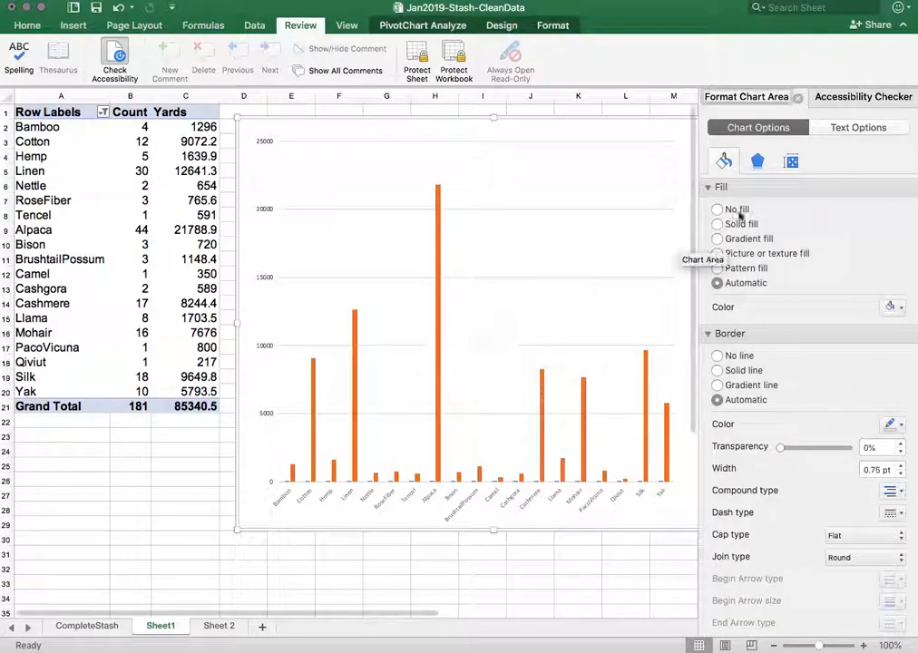
click(790, 162)
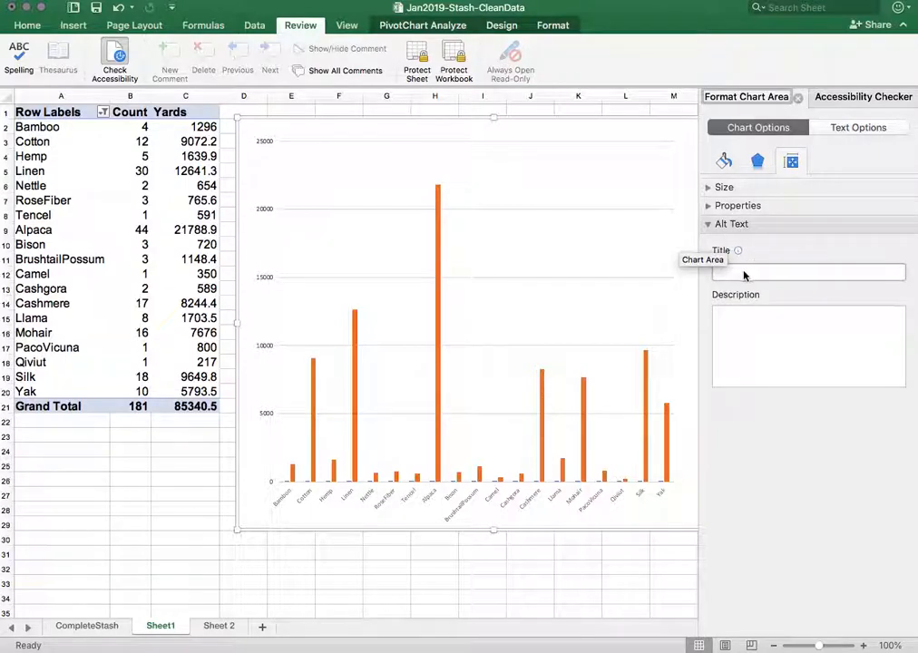
click(808, 348)
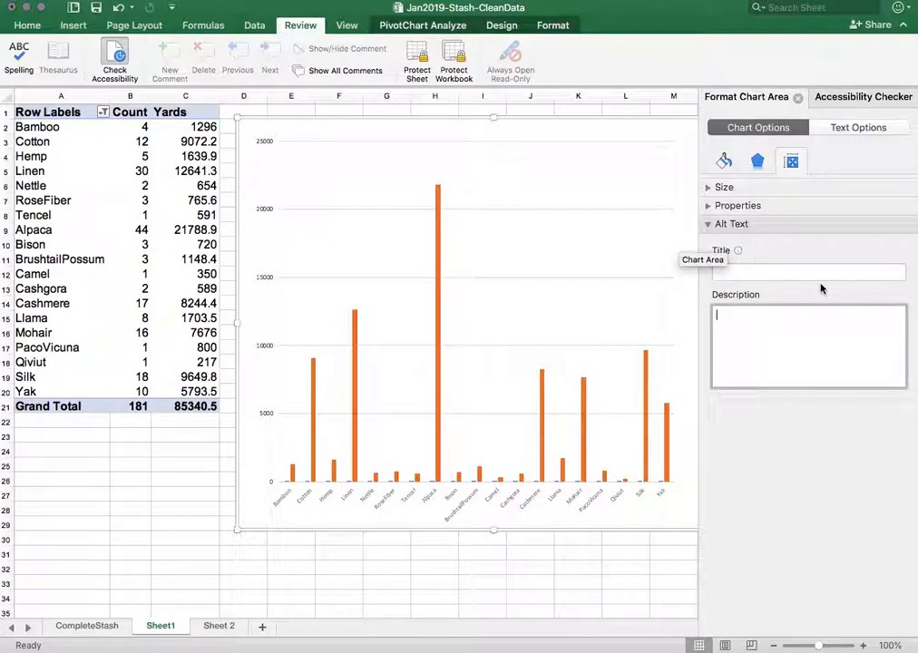
click(863, 96)
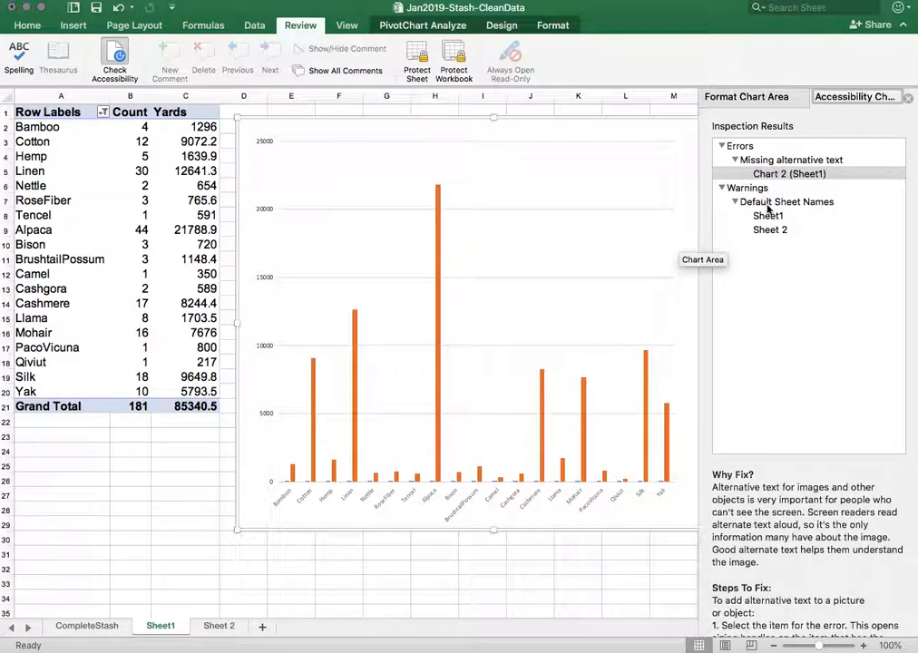
Rename the Sheet1 tab to 'Total Yards of Fiber Content' from its default-name warning
click(769, 216)
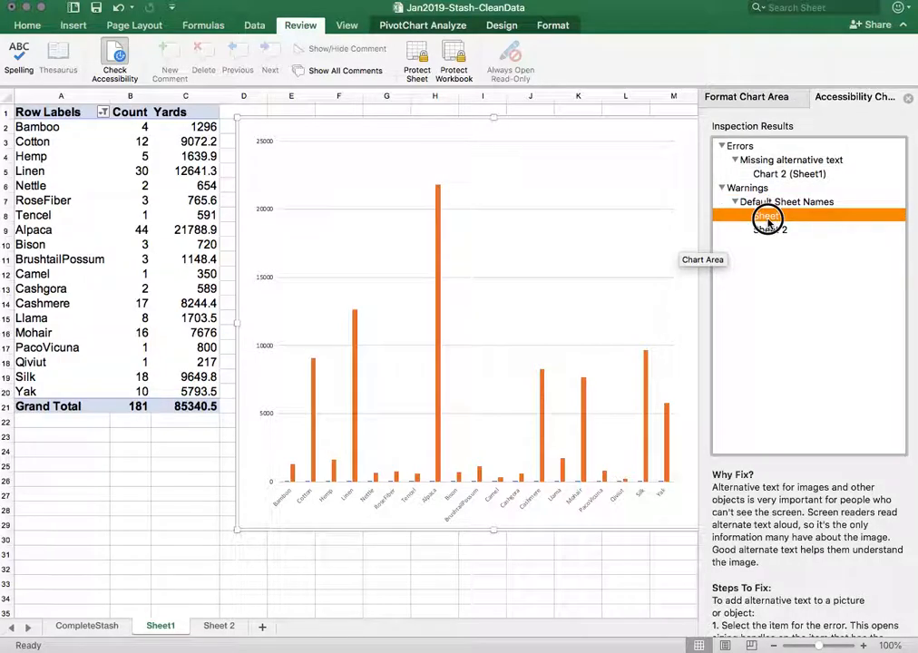
click(769, 215)
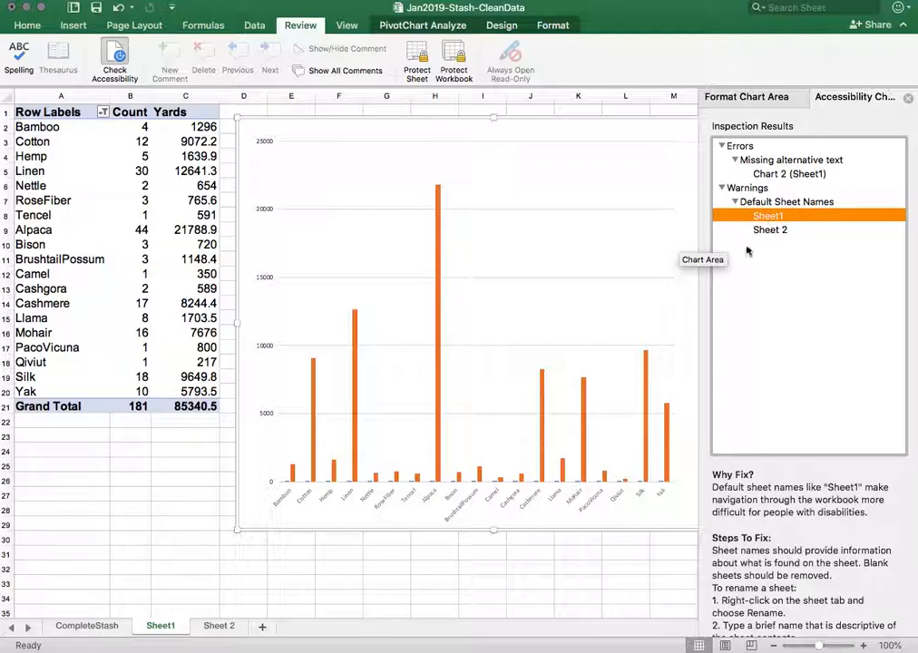
right_click(161, 626)
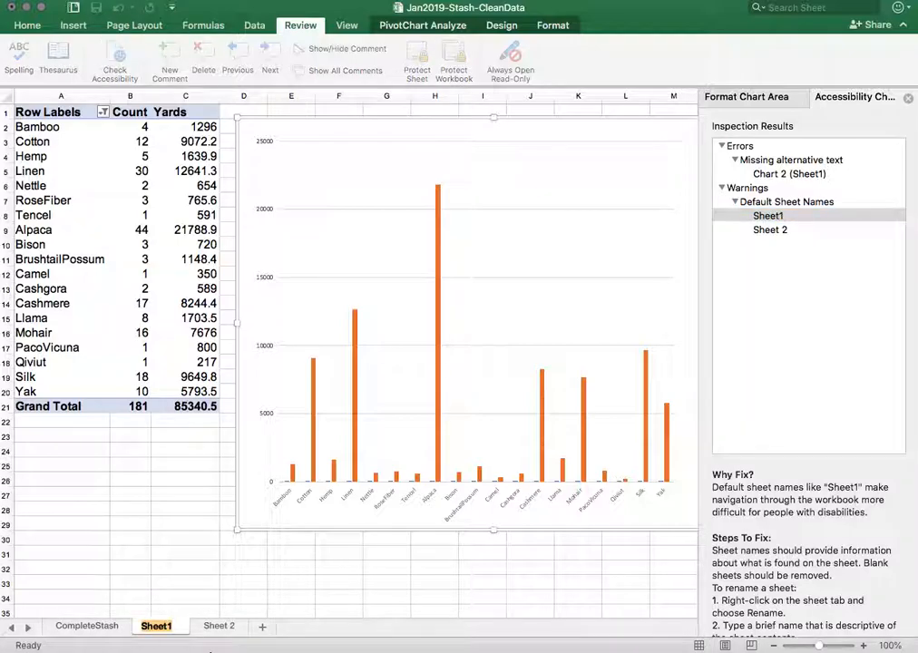
double_click(155, 626)
text(Total Yards of Fiber Conten)
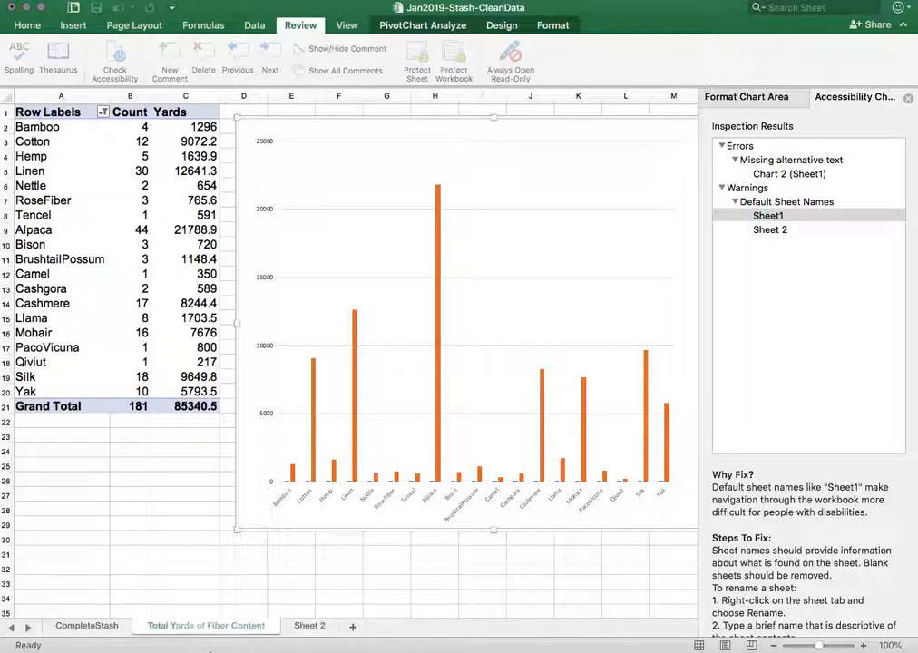
click(206, 625)
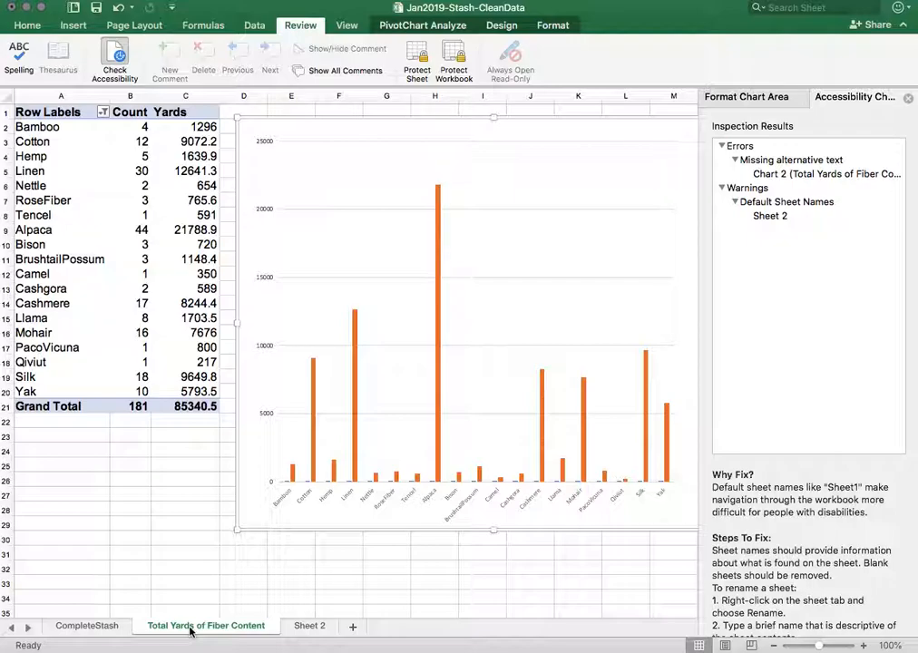
mouse_move(229, 631)
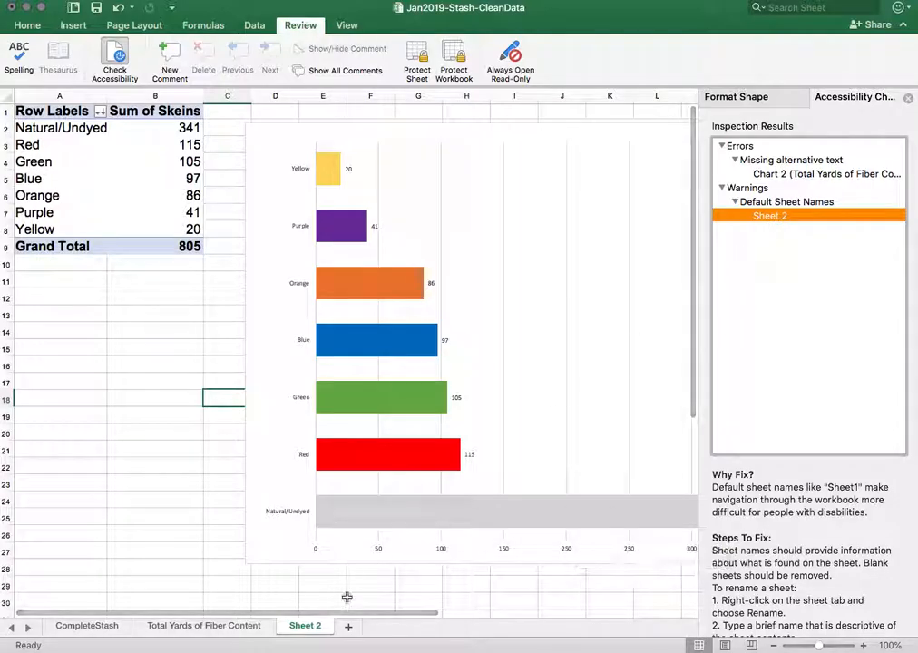
Choose Rename from the Sheet 2 tab's right-click menu
right_click(305, 625)
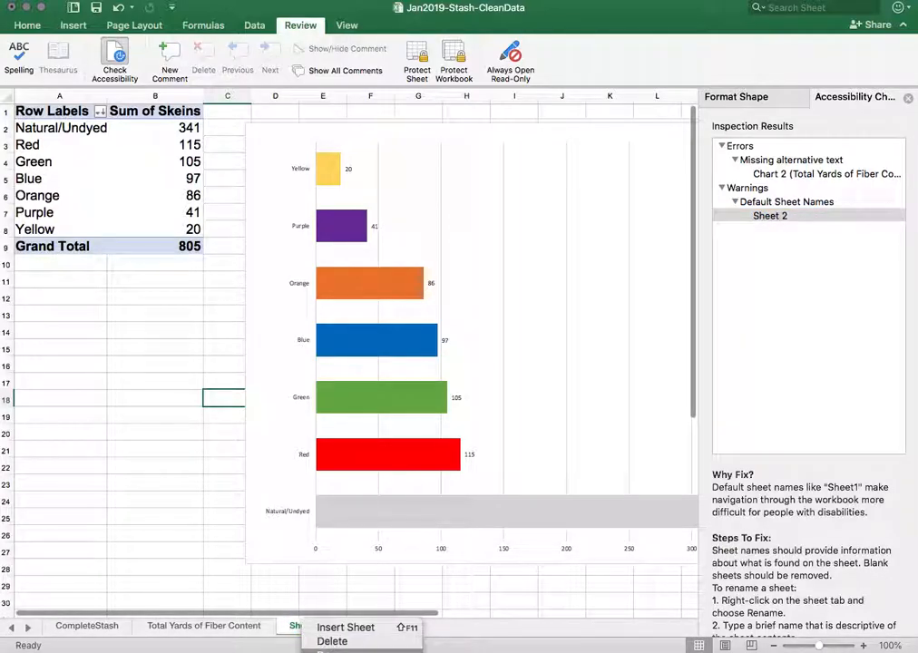
click(301, 626)
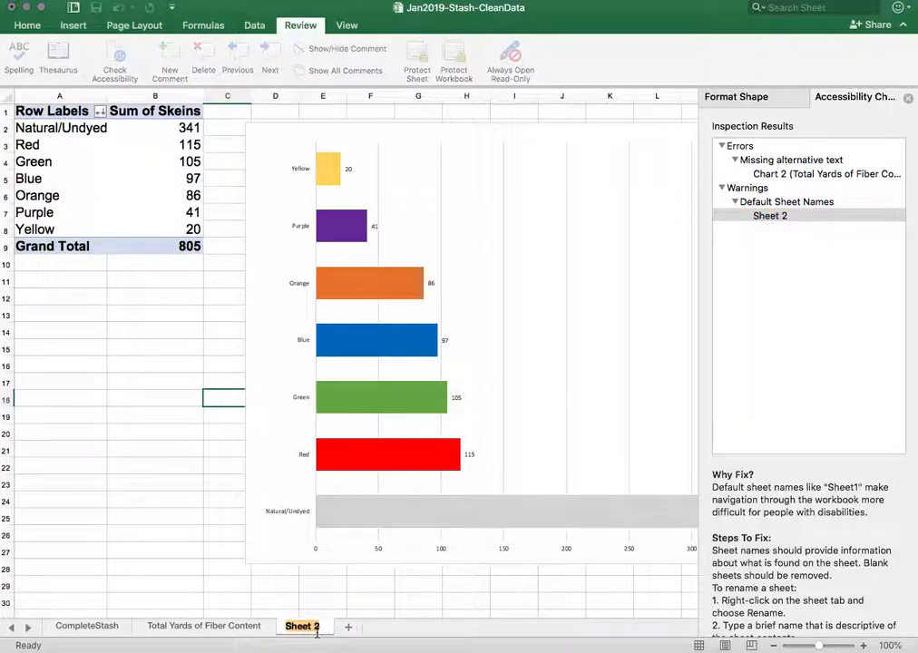